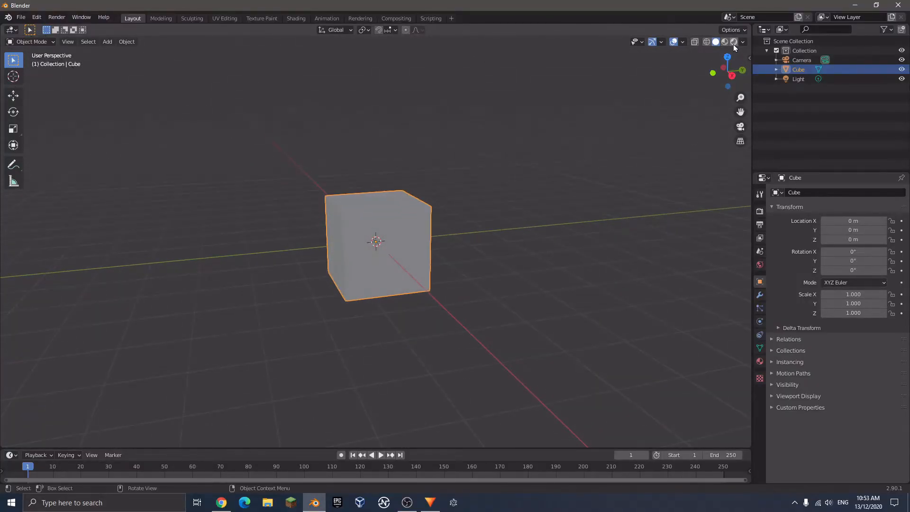
Step: Switch the 3D viewport to rendered preview shading and show the Render properties
click(724, 40)
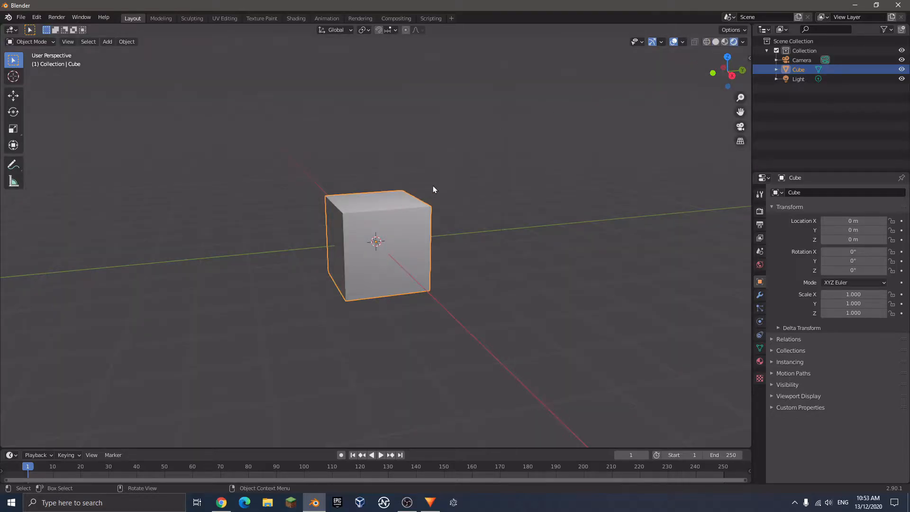
click(759, 225)
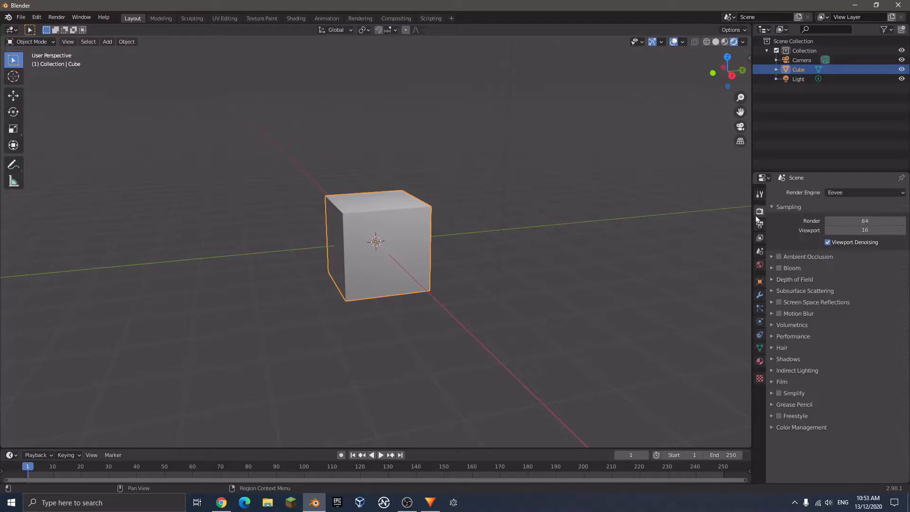
mouse_move(759, 211)
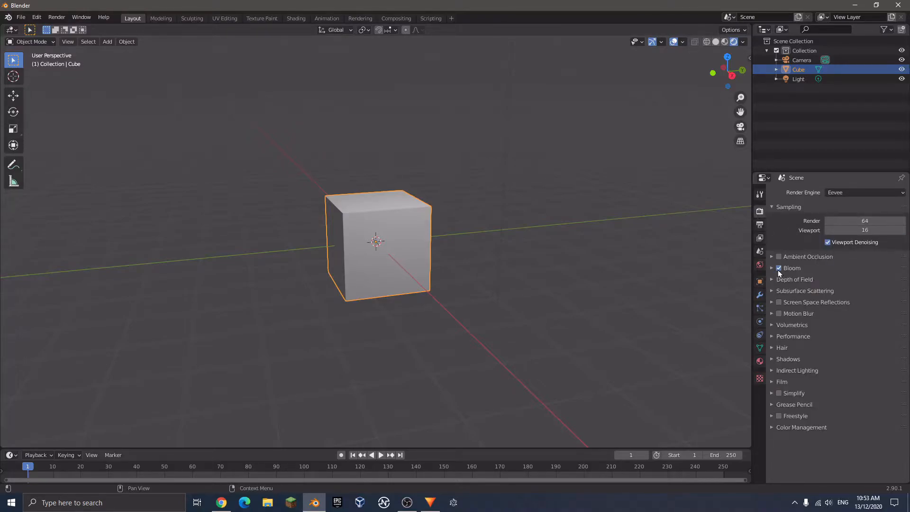
Step: Enable Bloom in the Eevee render settings
click(779, 267)
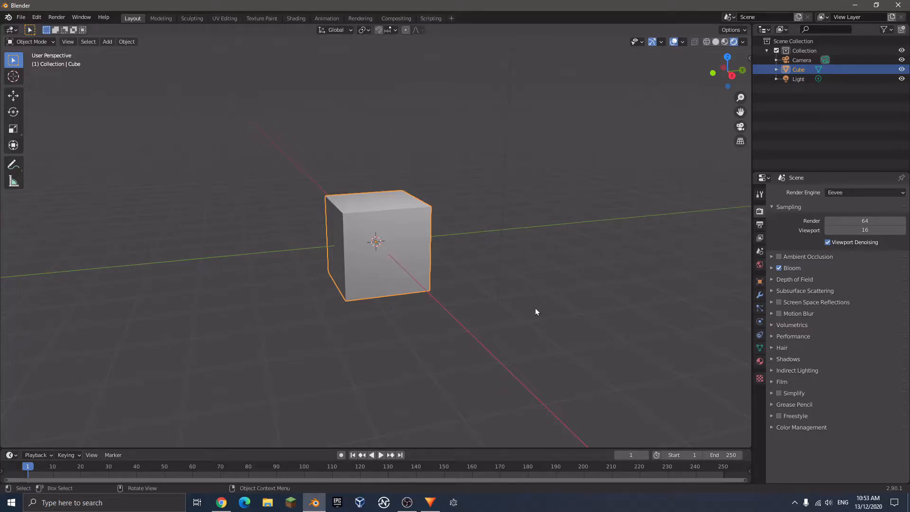
mouse_move(593, 356)
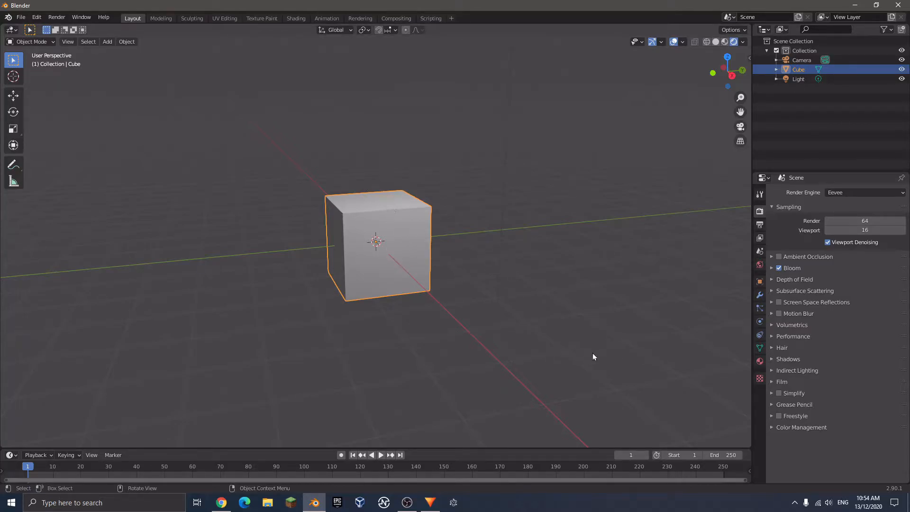
mouse_move(759, 361)
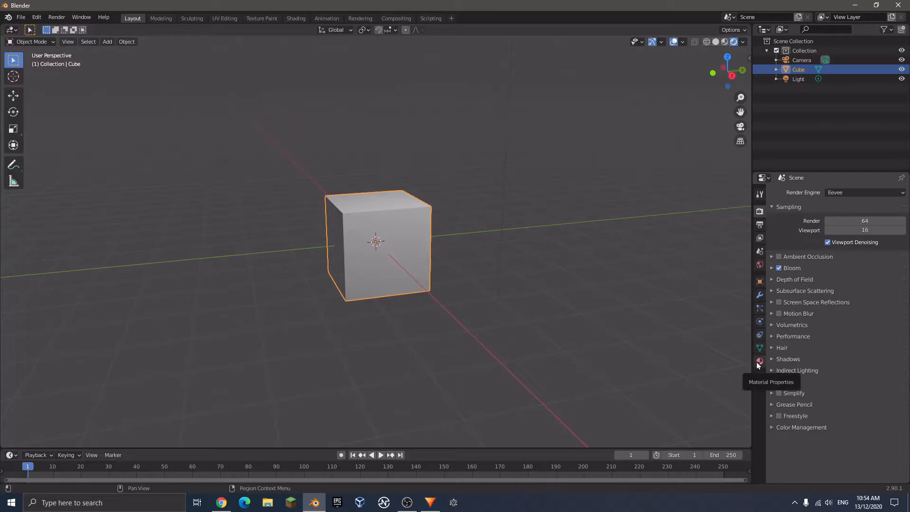
Step: Change the cube's material surface from Principled BSDF to an Emission shader
click(759, 361)
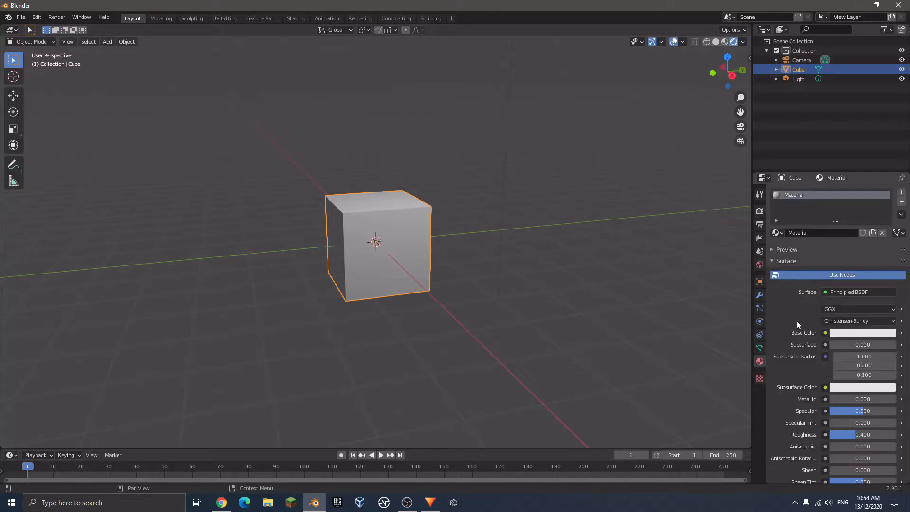
click(859, 291)
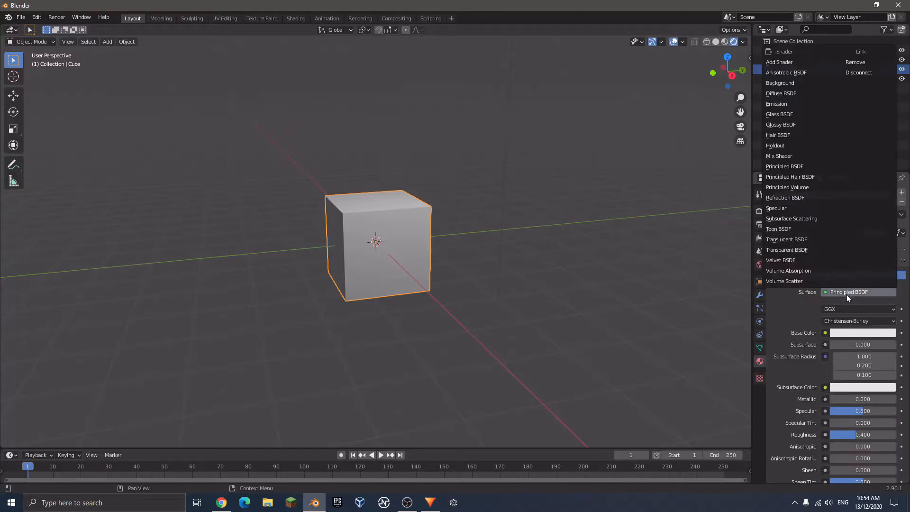
mouse_move(784, 156)
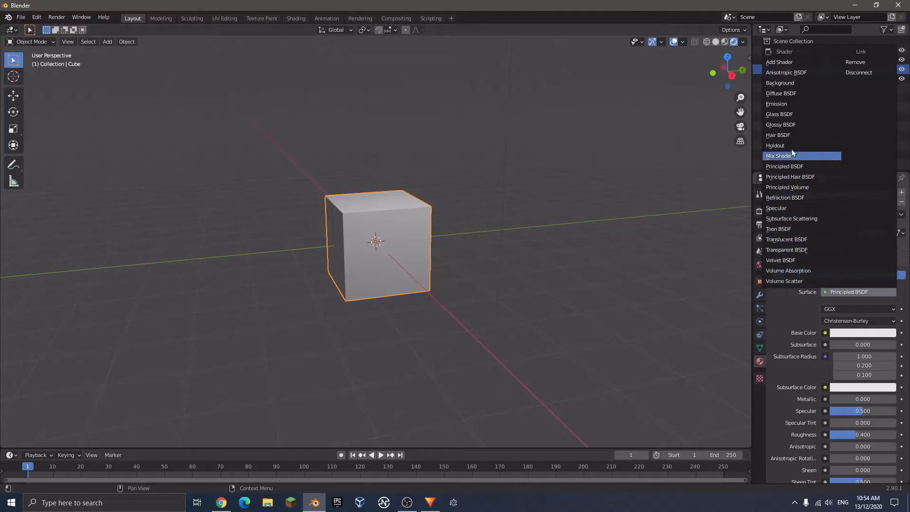
click(776, 104)
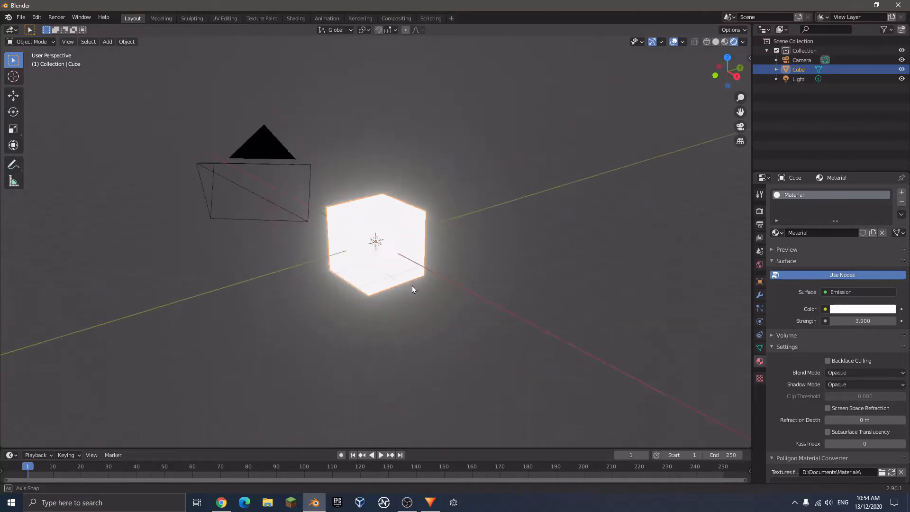
Step: Set the emission colour to a saturated bright blue so the cube glows blue
click(861, 308)
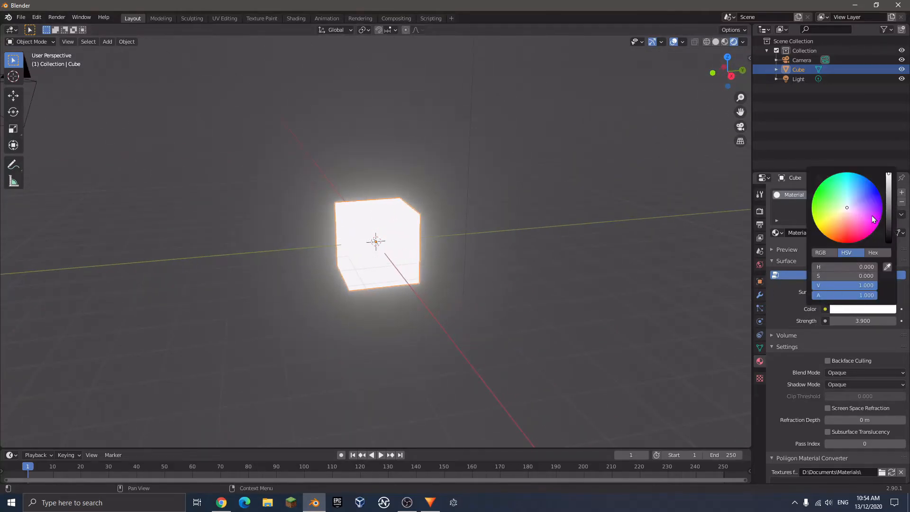
click(869, 179)
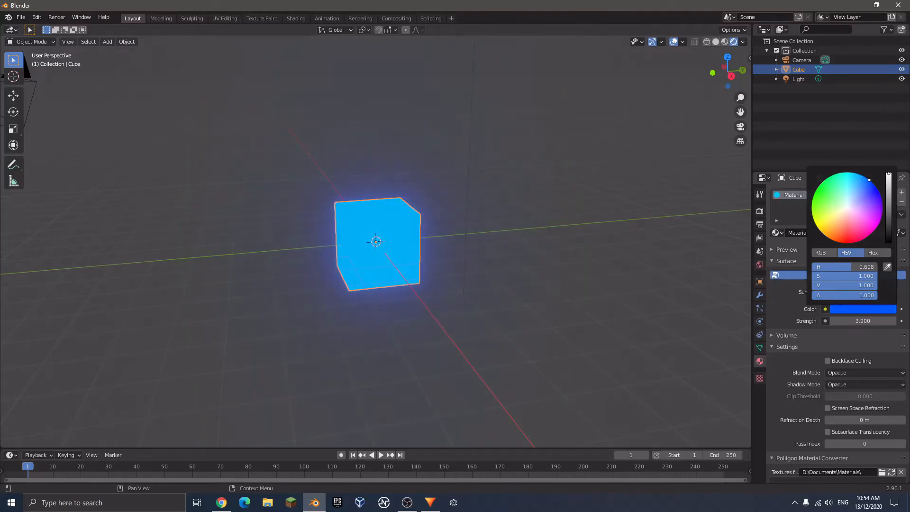